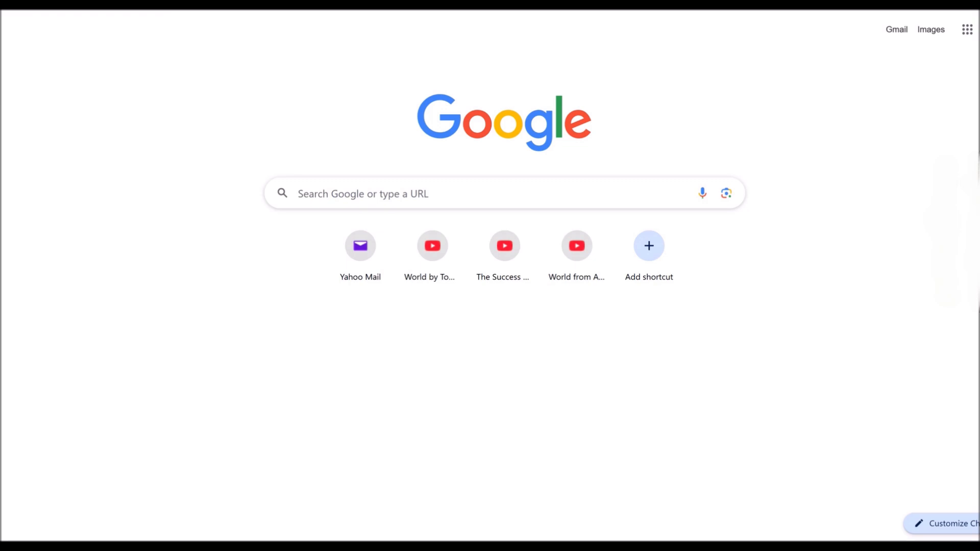
Open the Success Now YouTube channel and show its About details with links
left_click(501, 245)
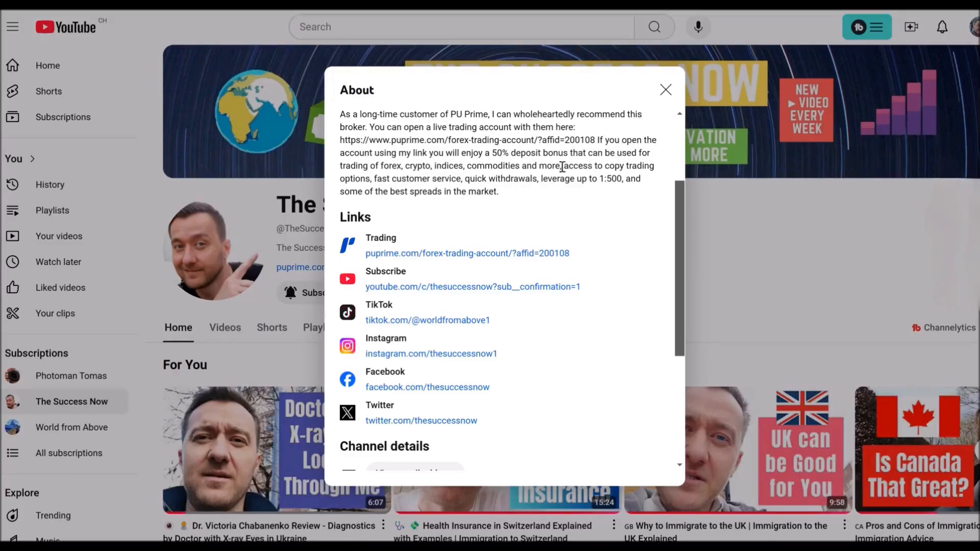
mouse_move(438, 180)
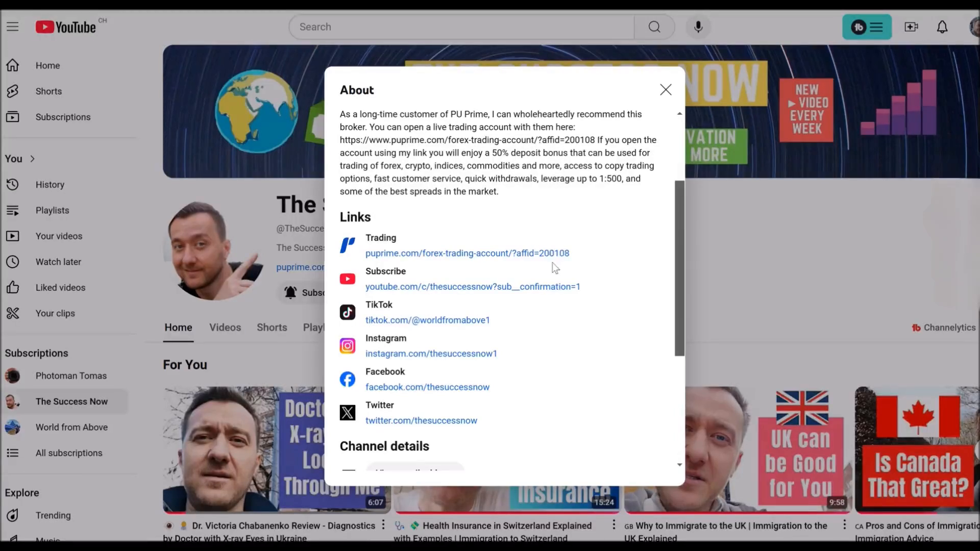
mouse_move(528, 257)
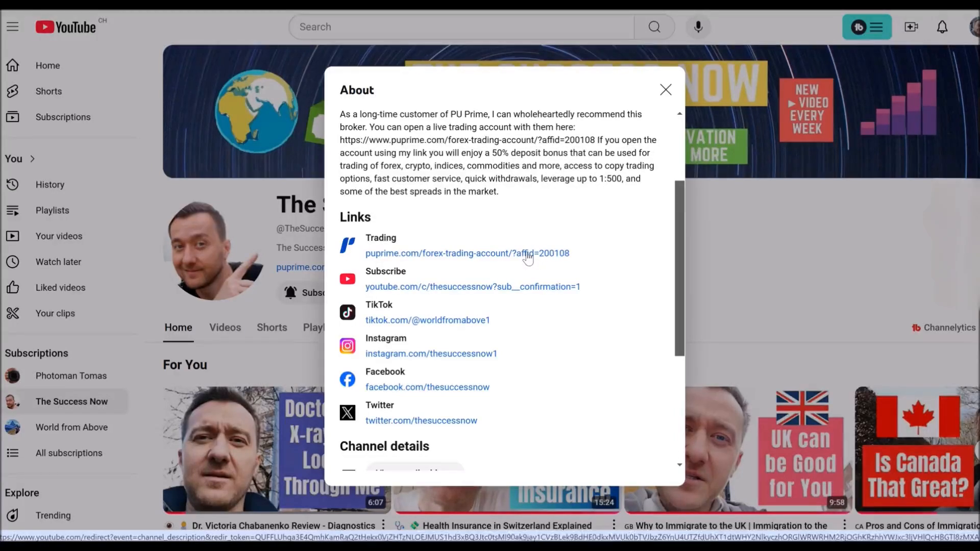
Follow the PU Prime trading link and set Country of Residence to Canada
left_click(467, 253)
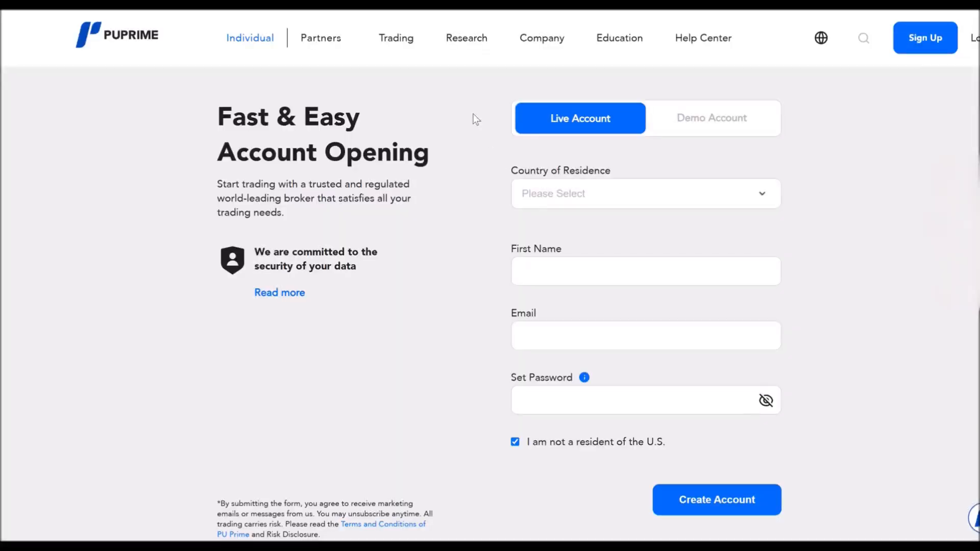
left_click(644, 192)
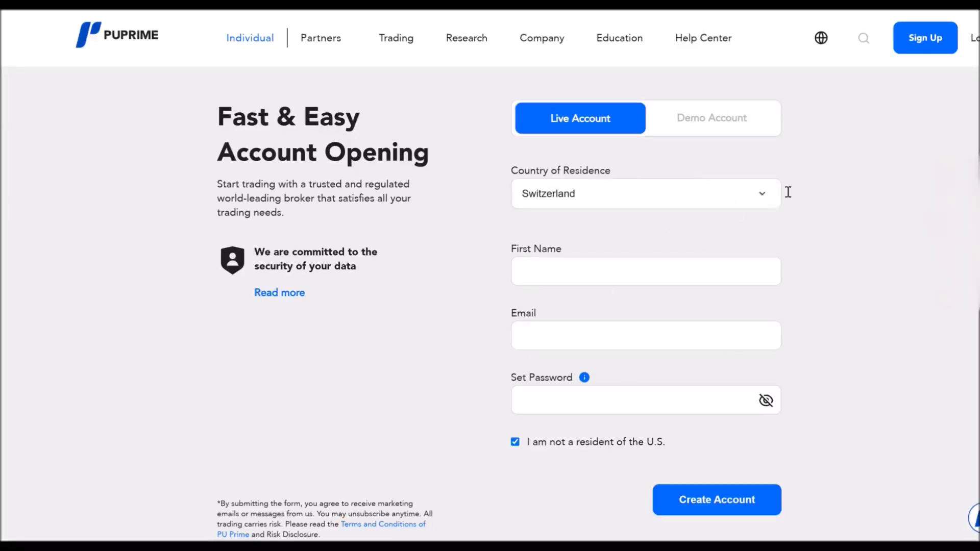
left_click(637, 193)
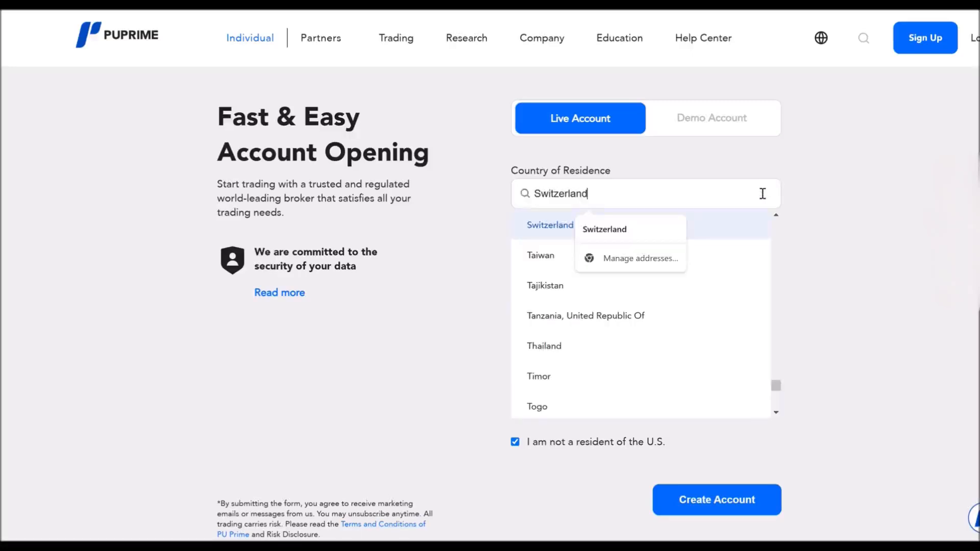
mouse_move(544, 286)
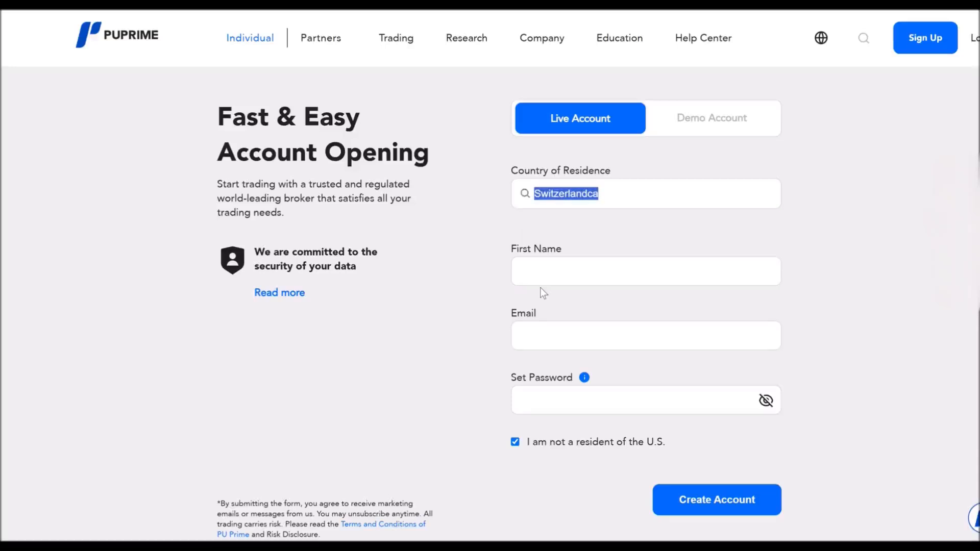
type("ca")
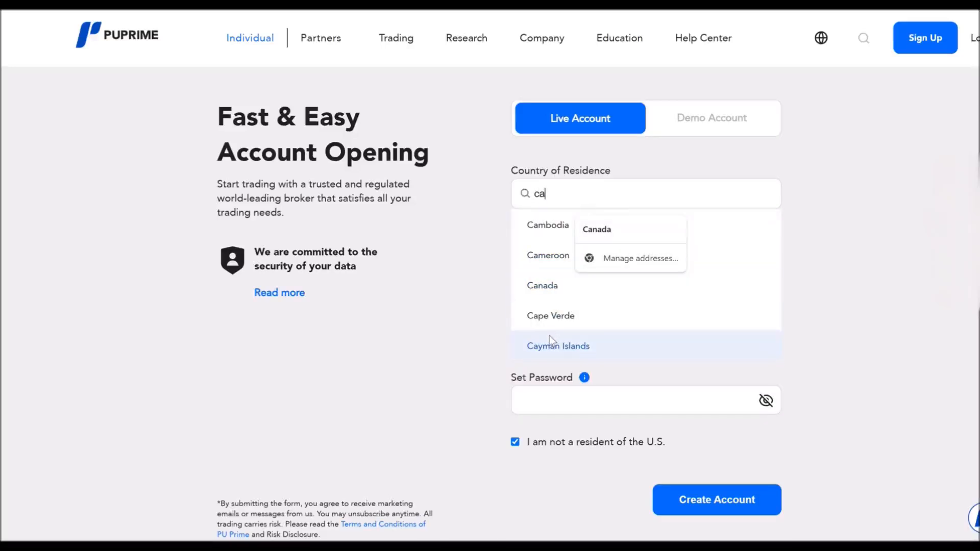
left_click(541, 284)
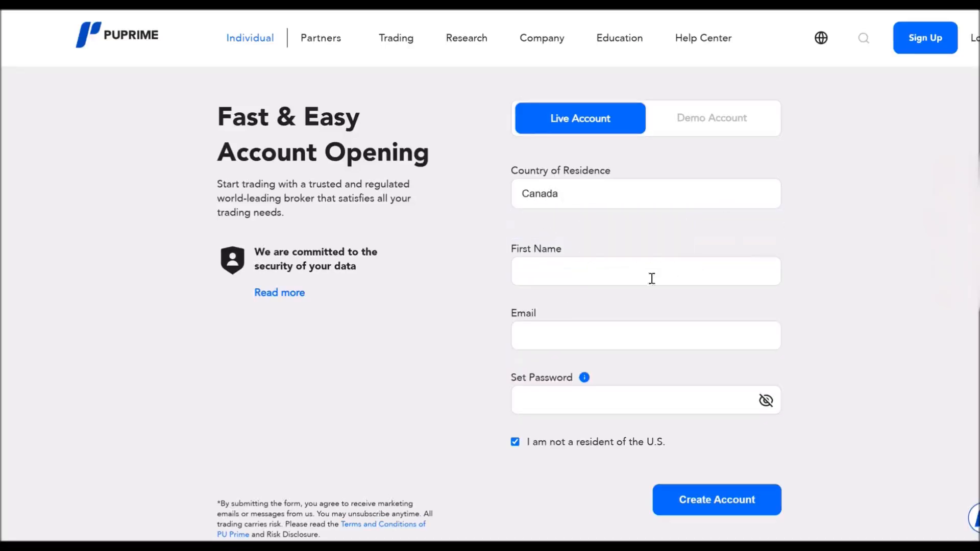
Enter 'John' as the first name on the sign-up form
left_click(646, 271)
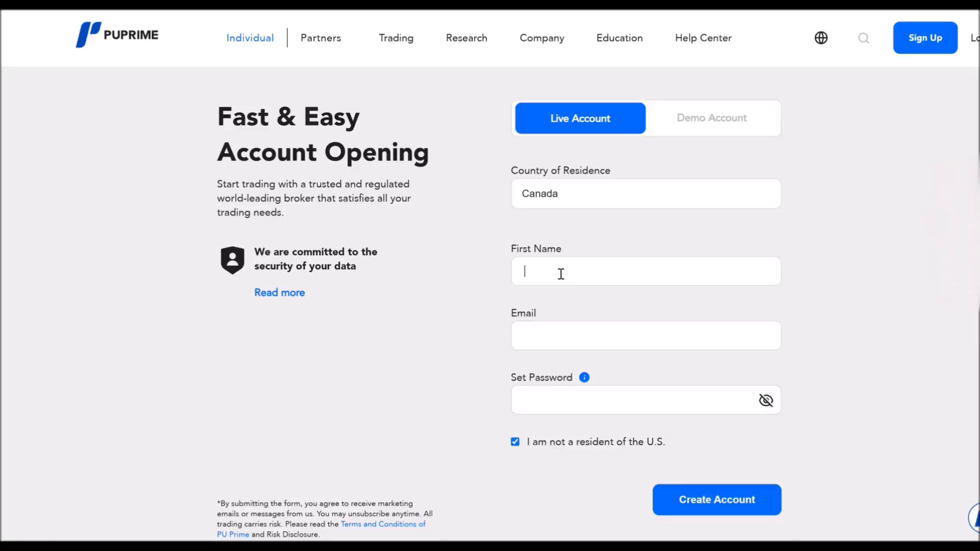
type("J")
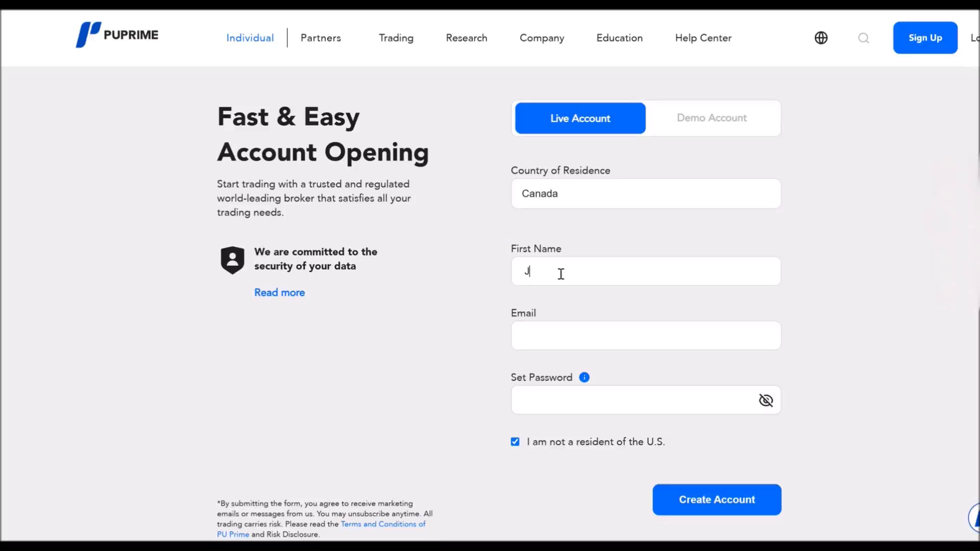
type("ohn")
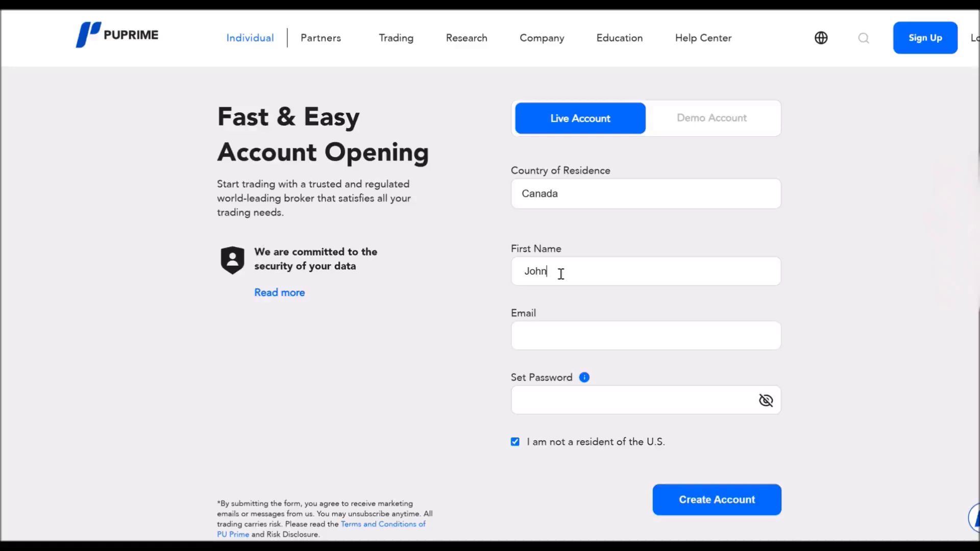
left_click(645, 336)
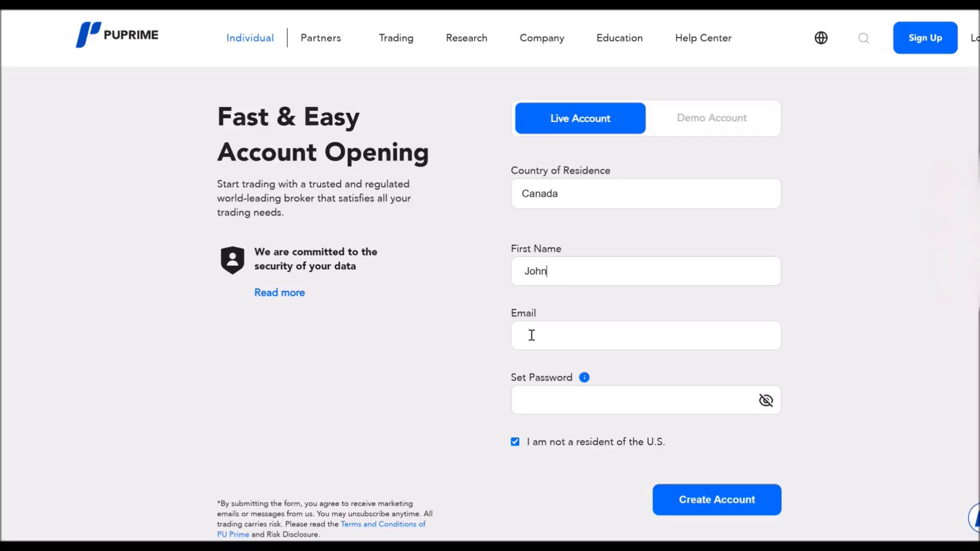
left_click(644, 400)
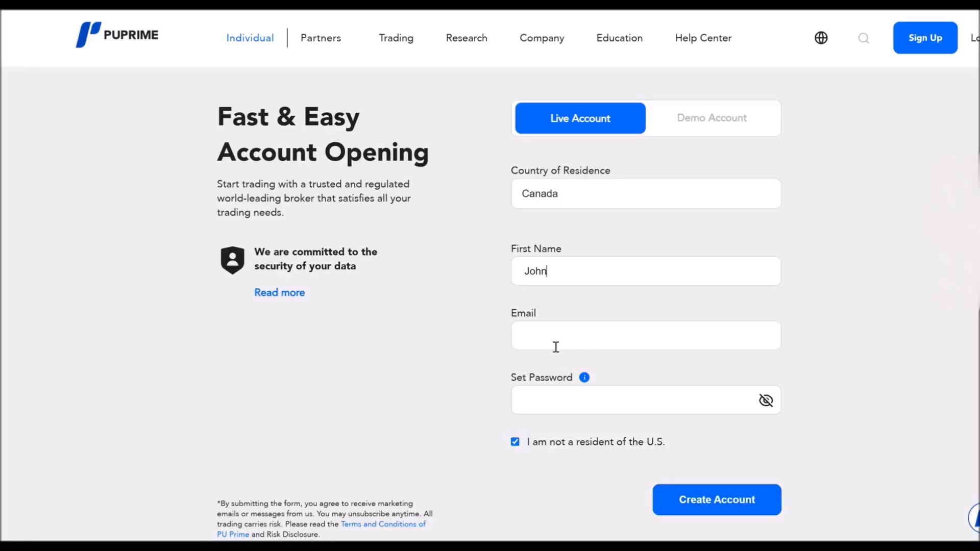
mouse_move(885, 313)
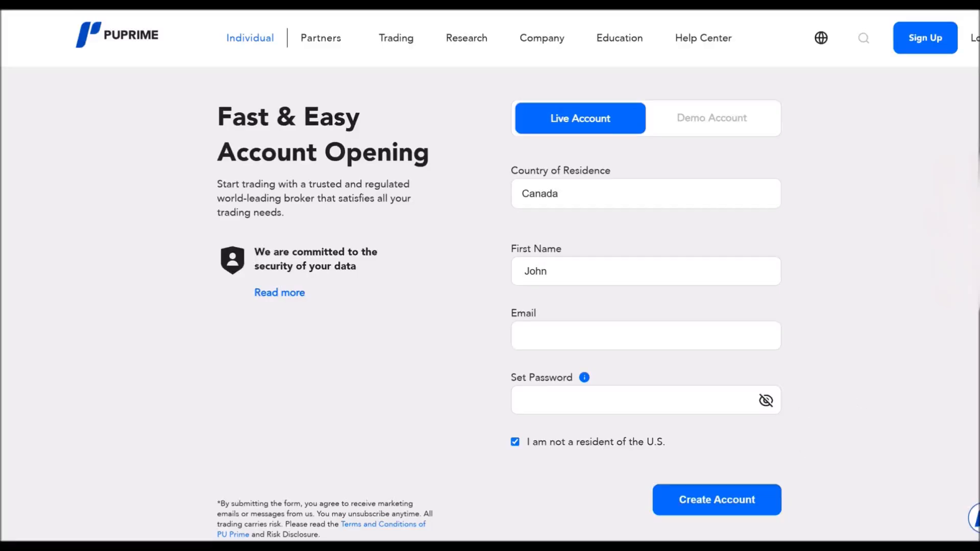
Create the account and land on the PU Prime client portal dashboard
left_click(716, 499)
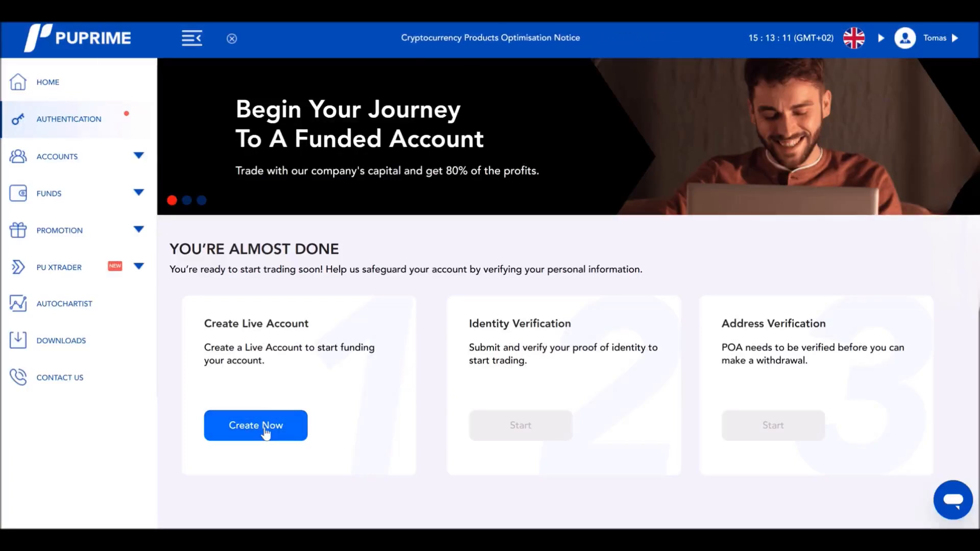
Start the live account, mark gender as Male, and advance to Create Live Account
left_click(255, 425)
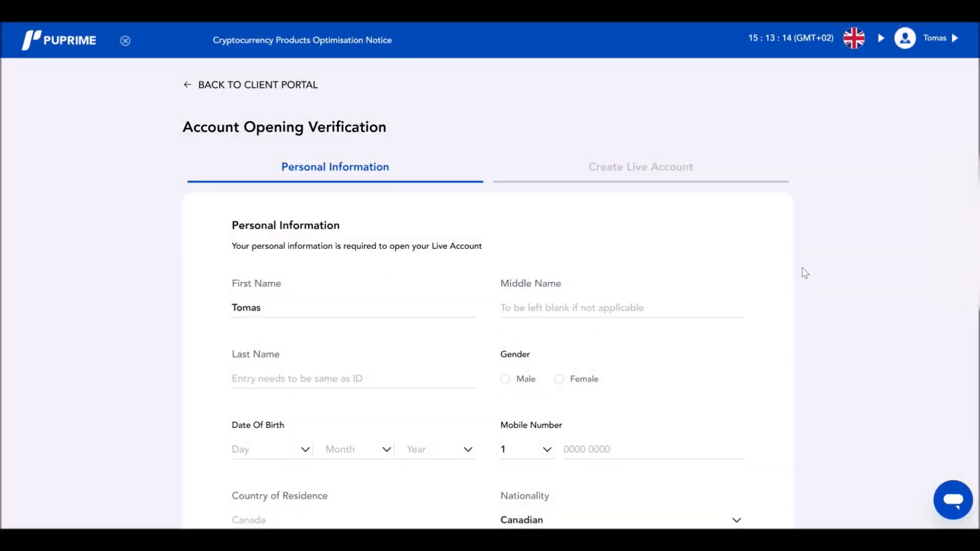
scroll("down", 3)
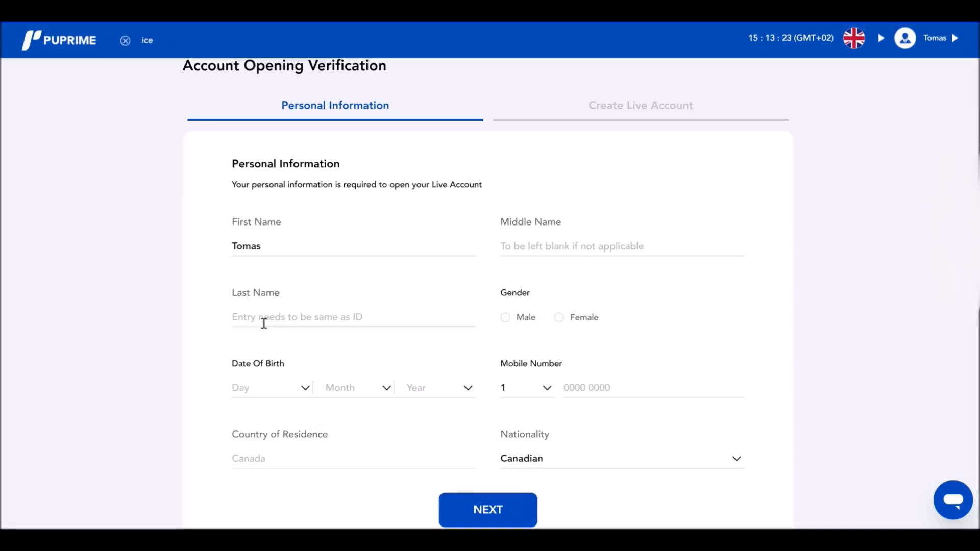
left_click(622, 245)
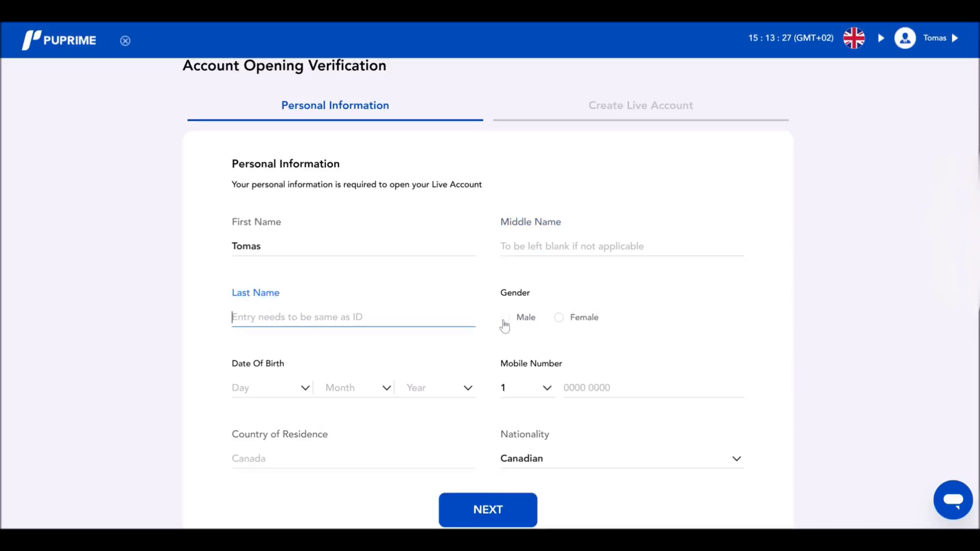
left_click(505, 317)
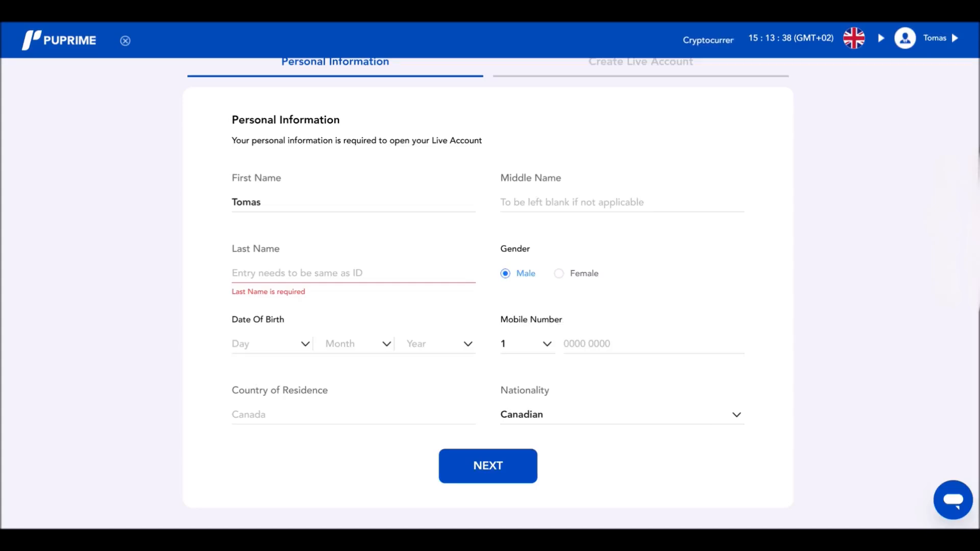
left_click(488, 465)
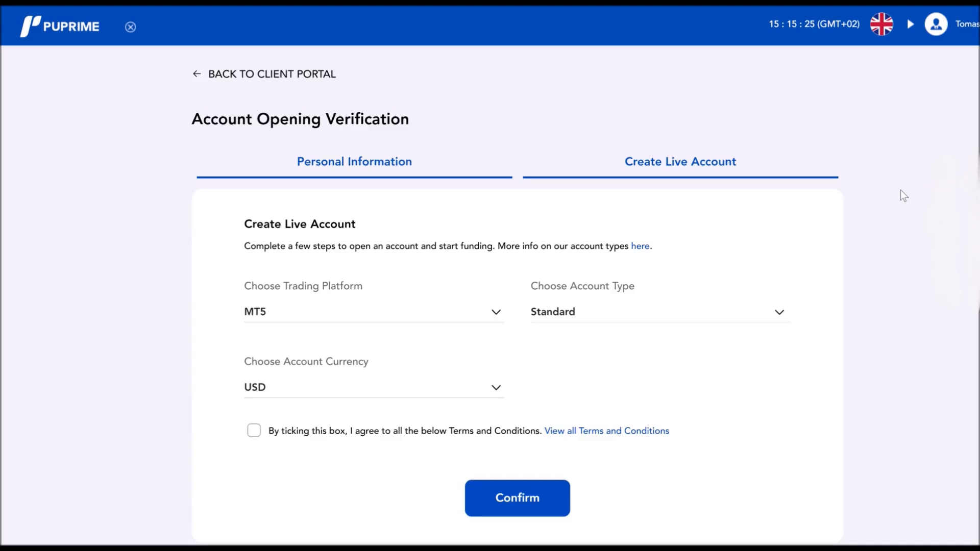
mouse_move(890, 156)
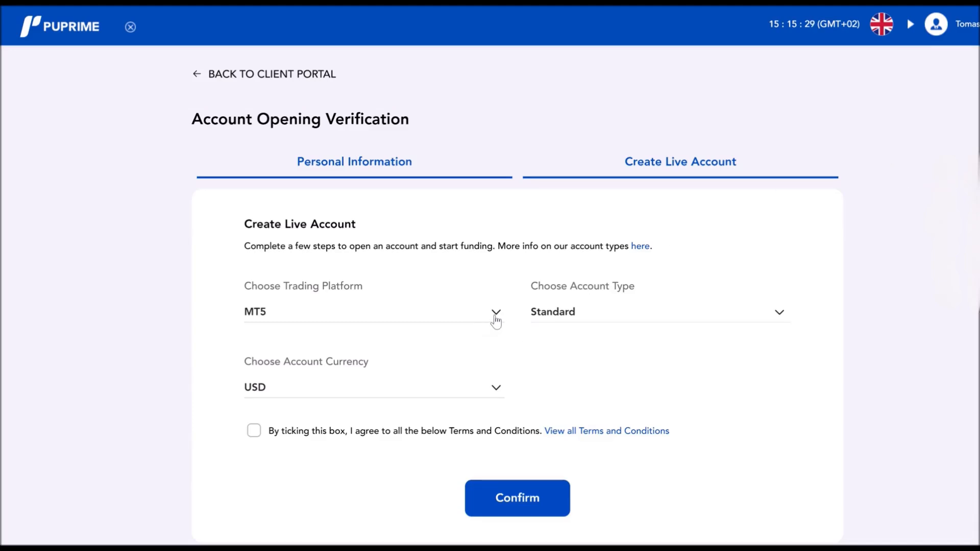
Choose MT4 instead of MT5 as the trading platform and confirm MetaTrader 4
left_click(372, 312)
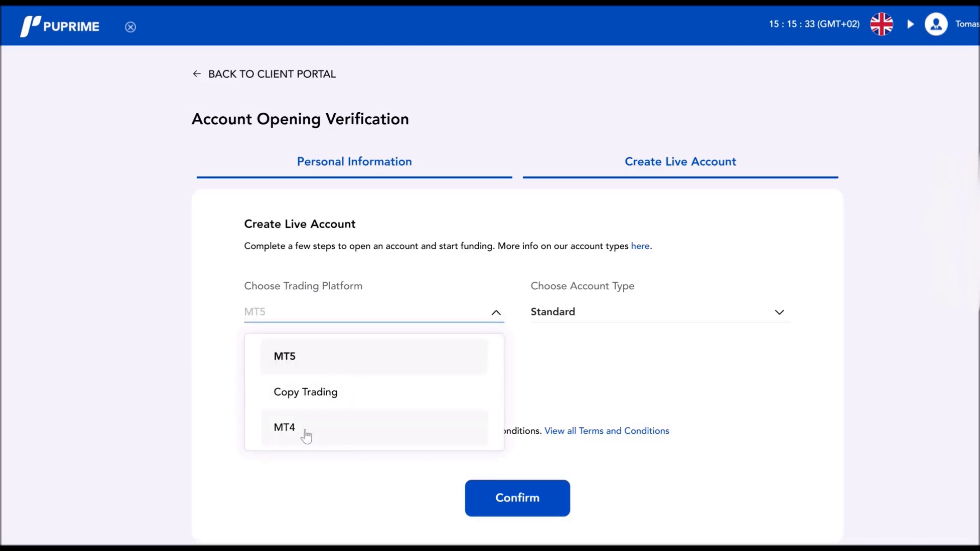
mouse_move(320, 394)
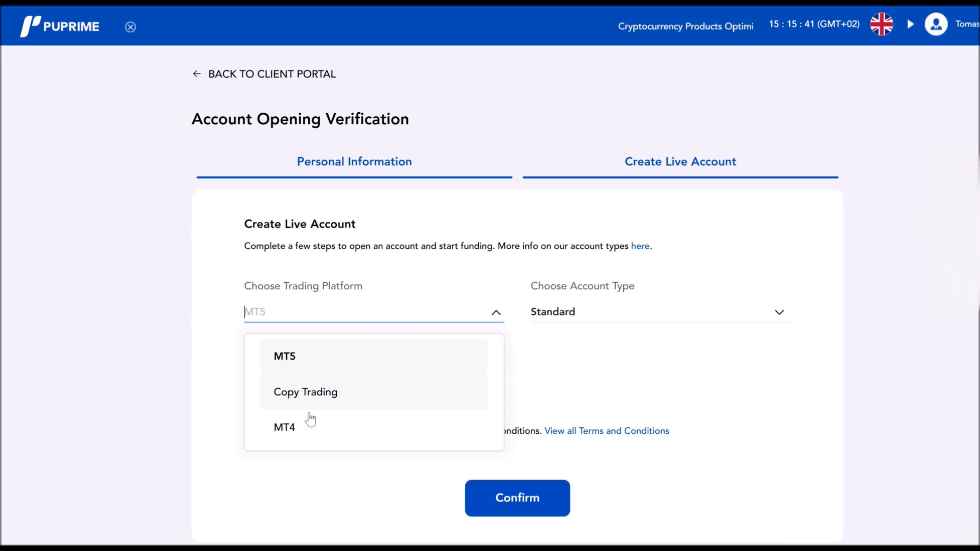
left_click(285, 427)
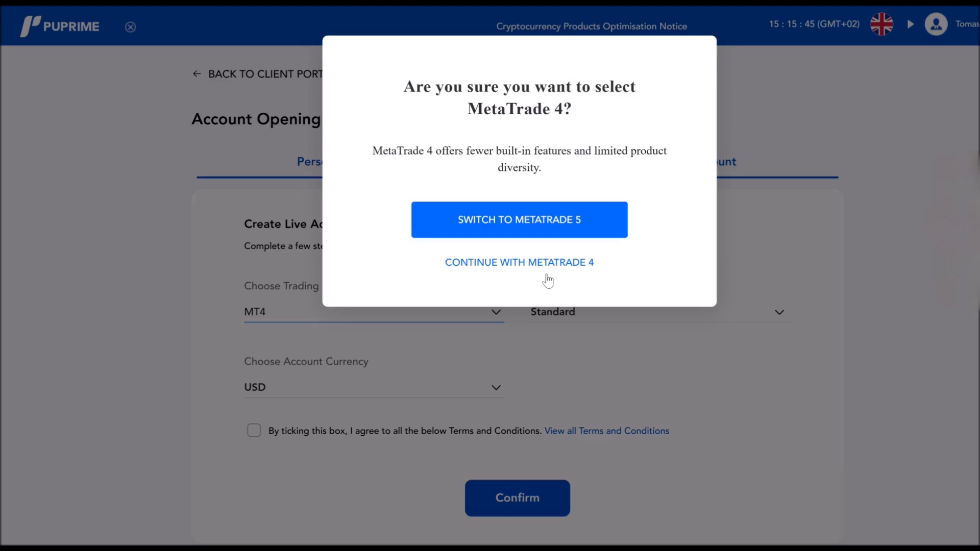
mouse_move(558, 271)
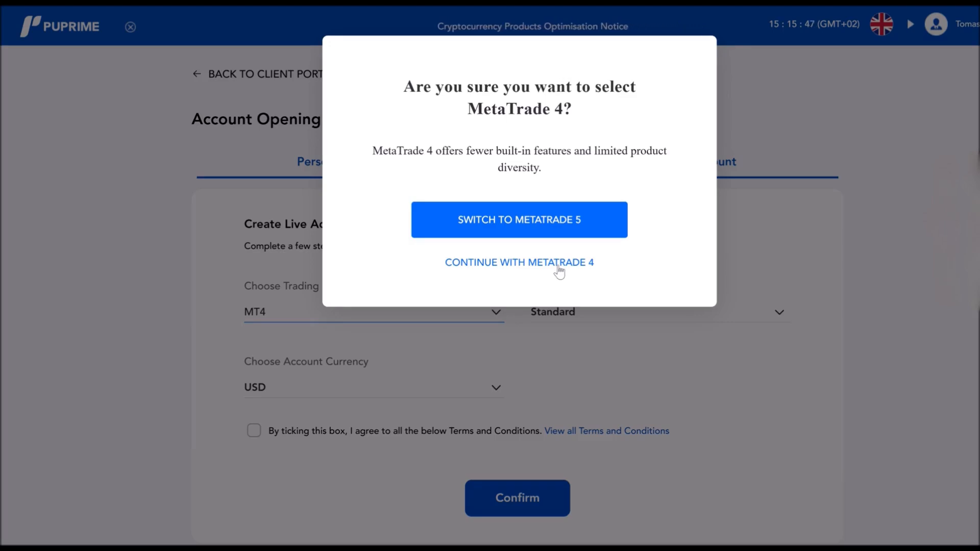
mouse_move(587, 263)
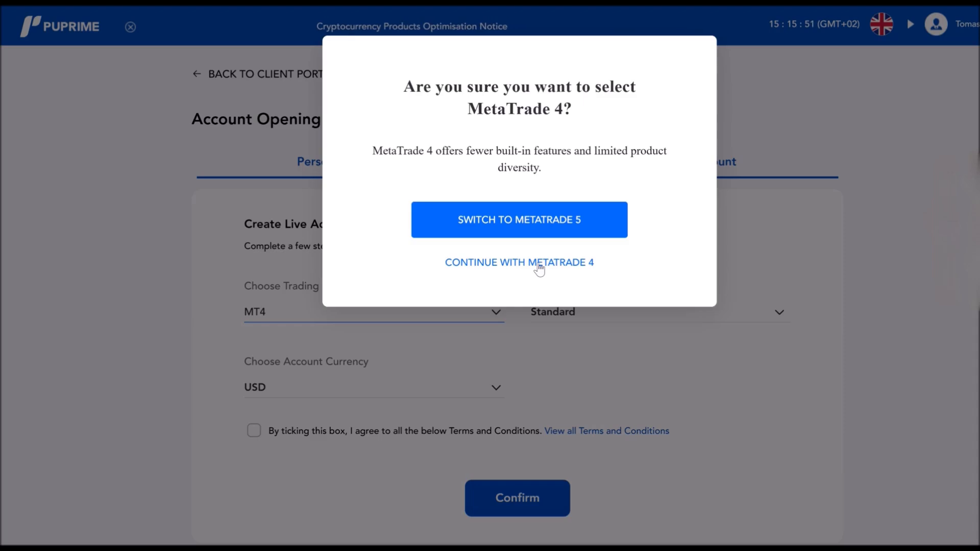
left_click(519, 262)
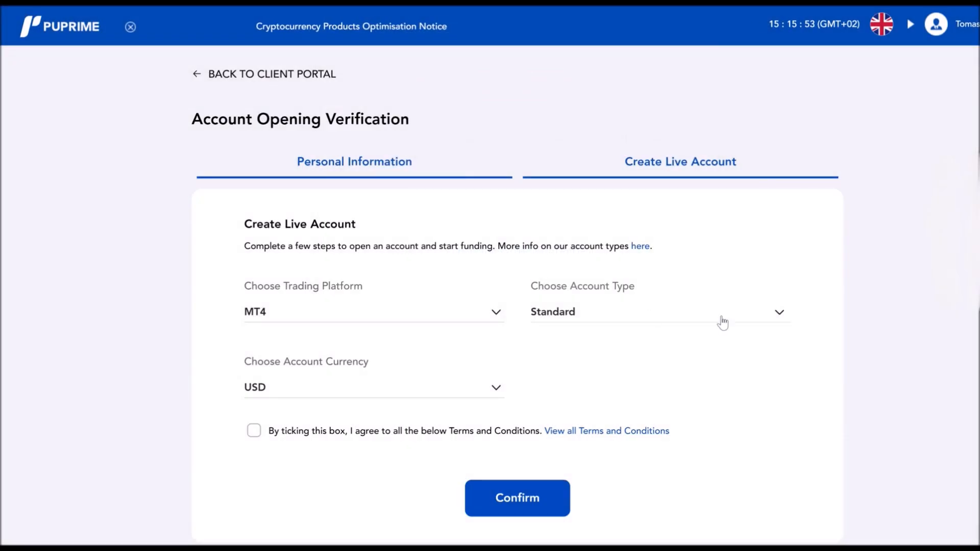
Pick USD currency, accept the terms, and confirm the Standard MT4 application
left_click(660, 311)
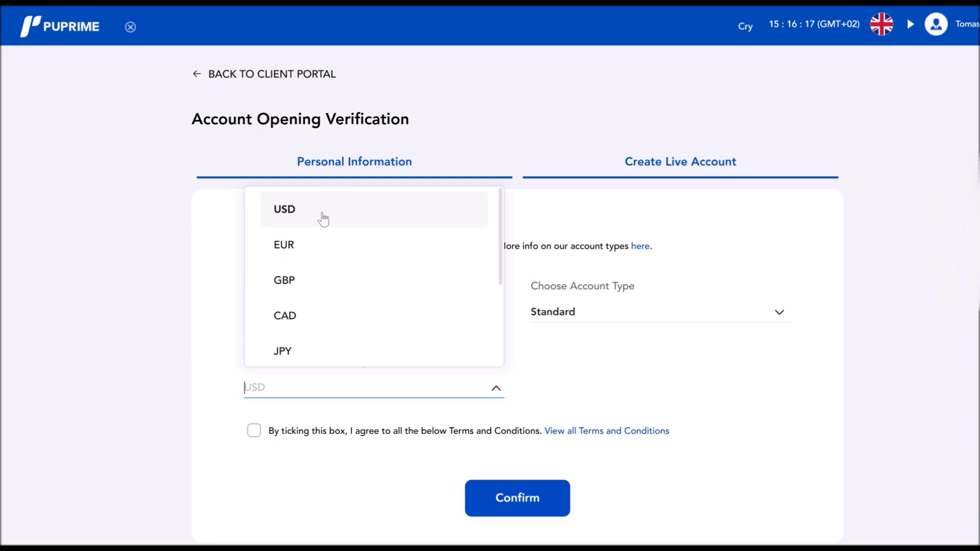
left_click(284, 208)
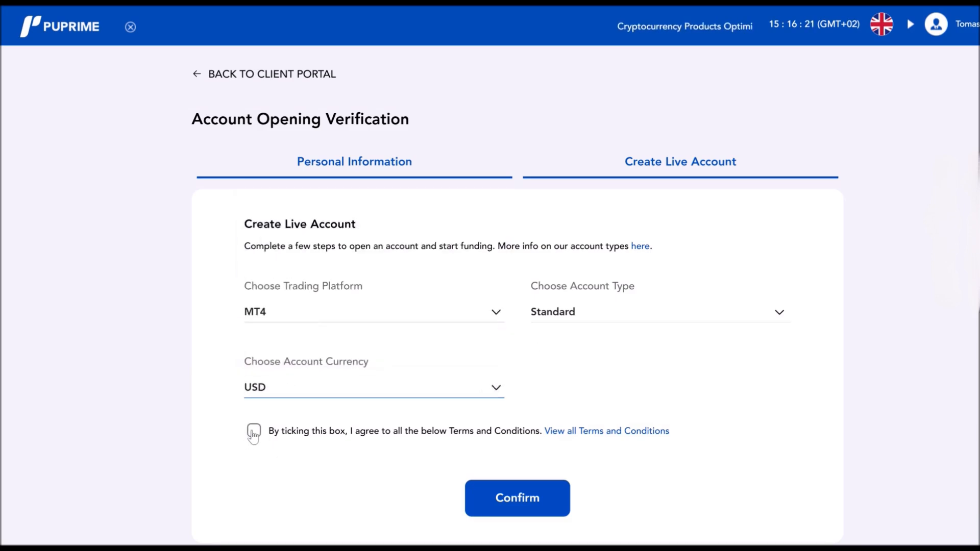
left_click(253, 431)
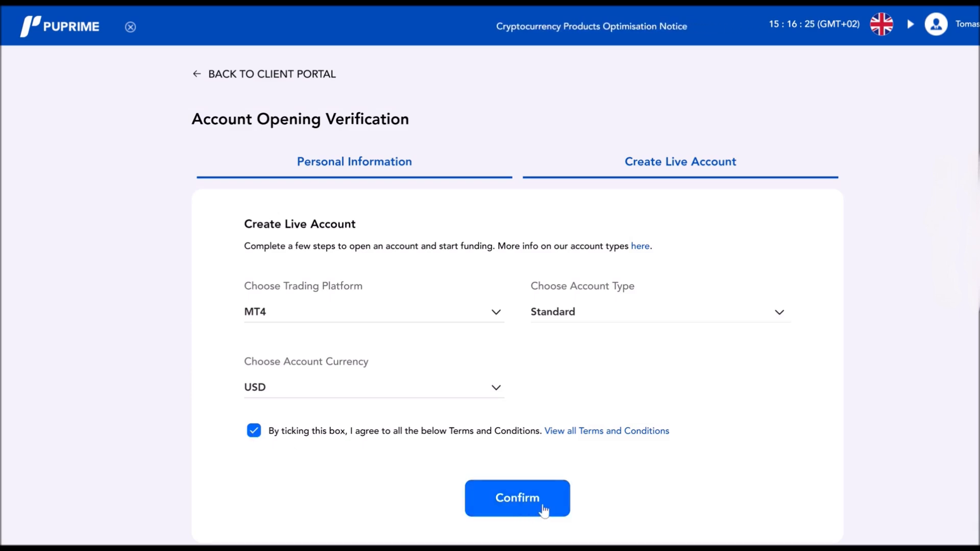
left_click(516, 498)
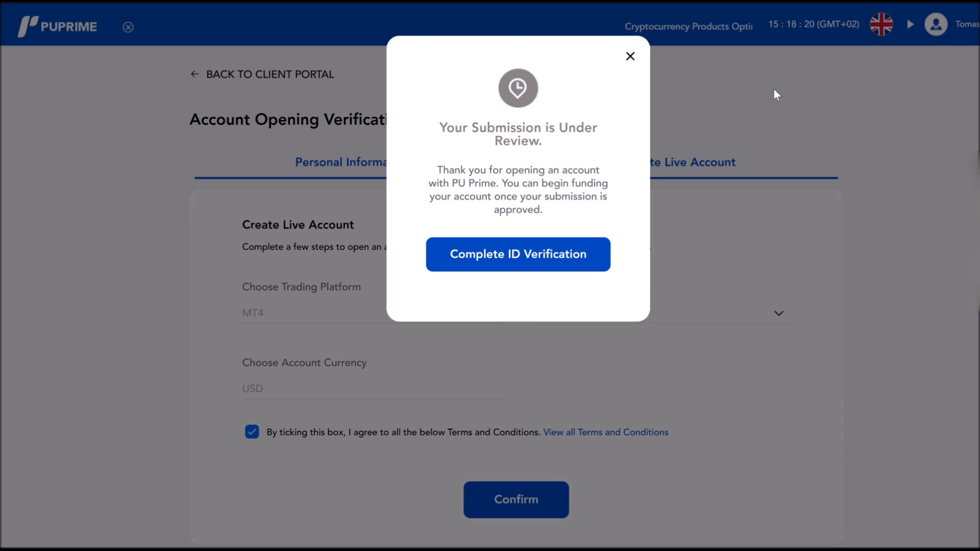
mouse_move(792, 92)
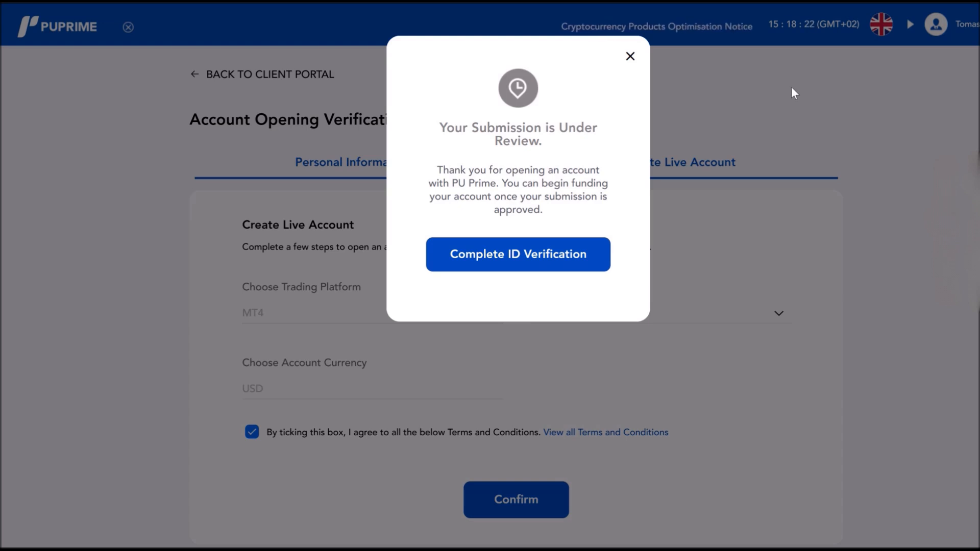